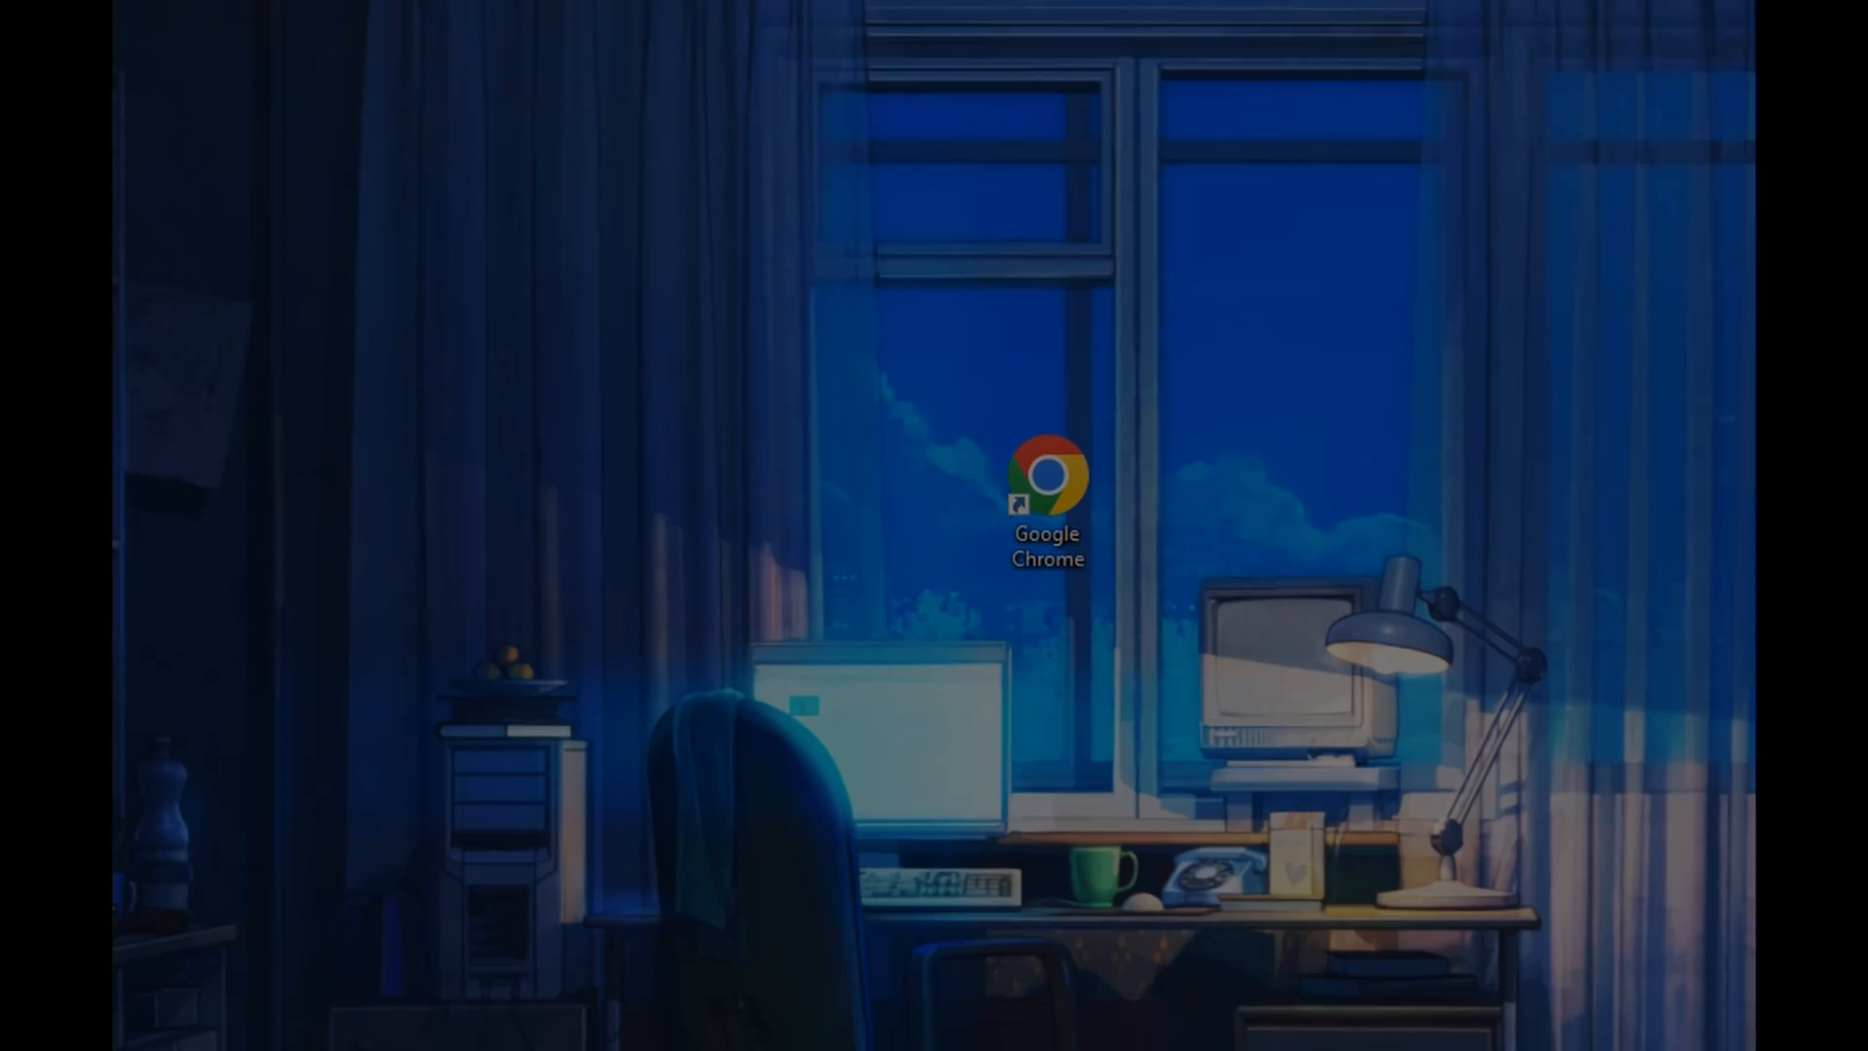
Run /software/testing.cav from the exec prompt, then enter the invalid command 'HECK YEAH'.
double_click(1045, 476)
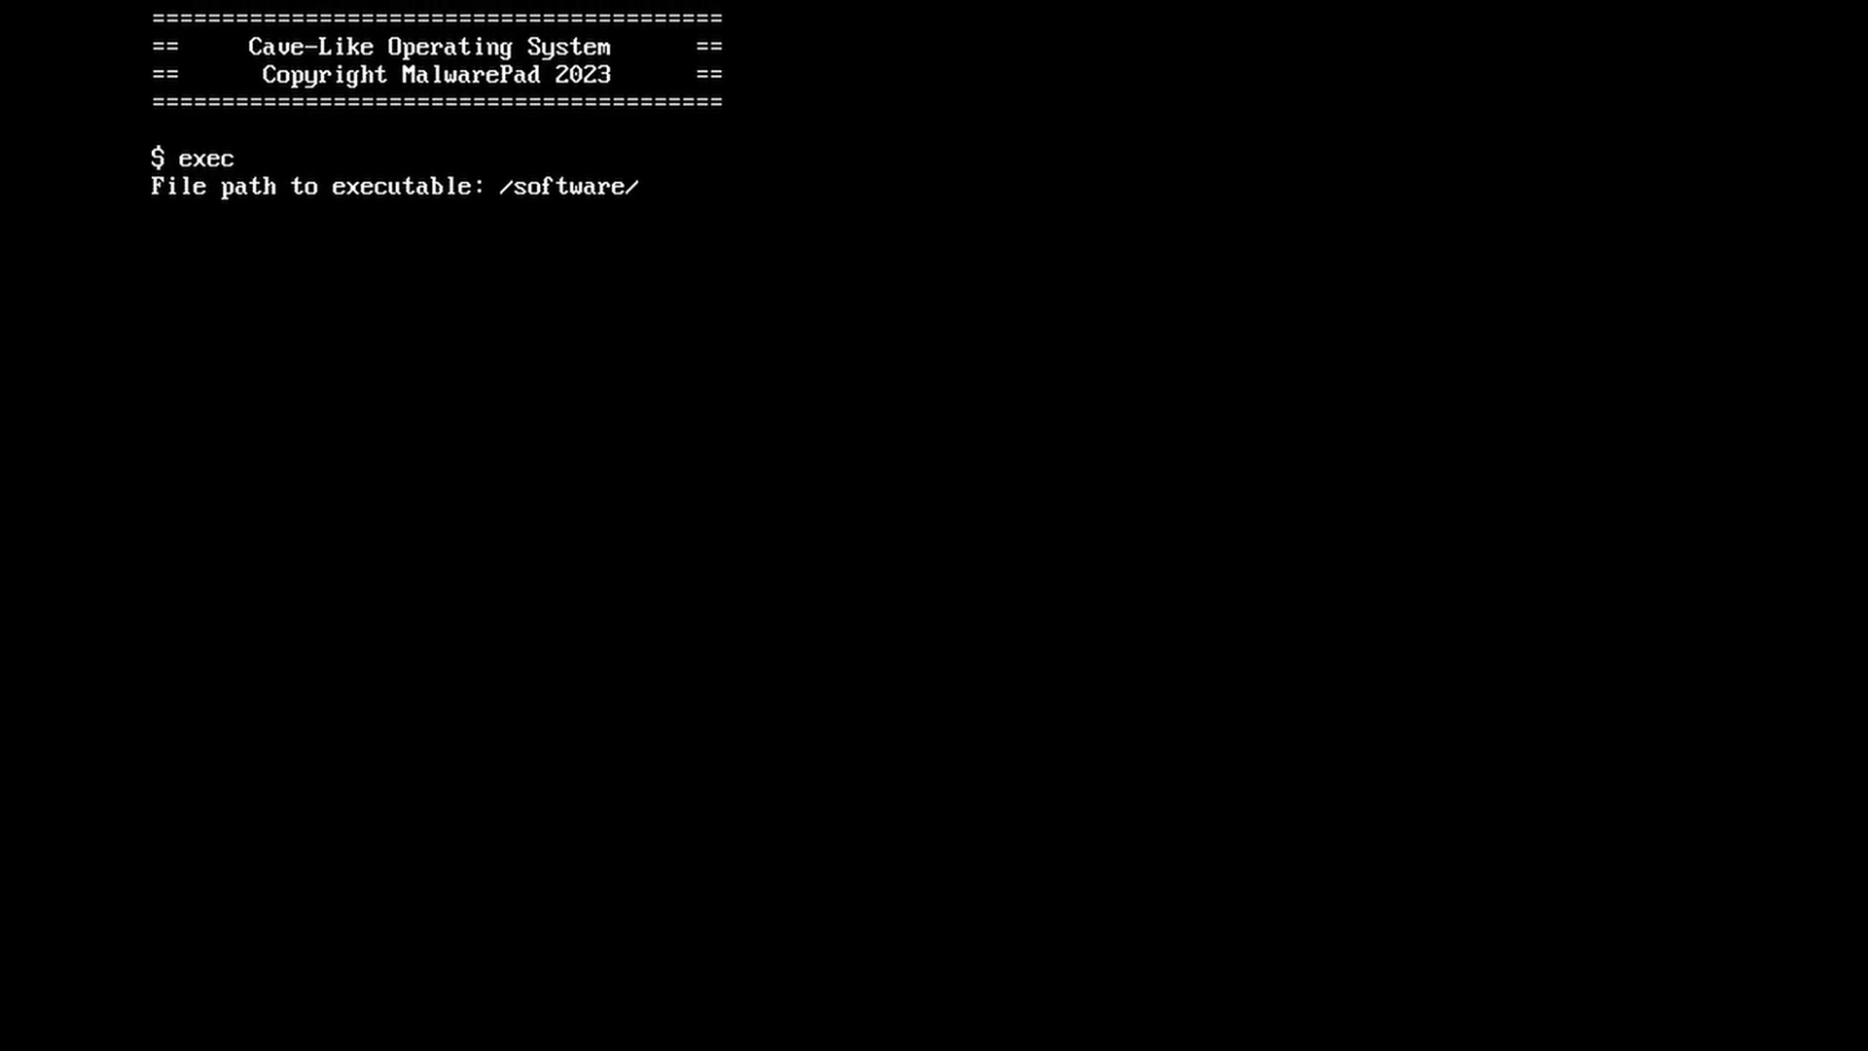
text(testing.cav)
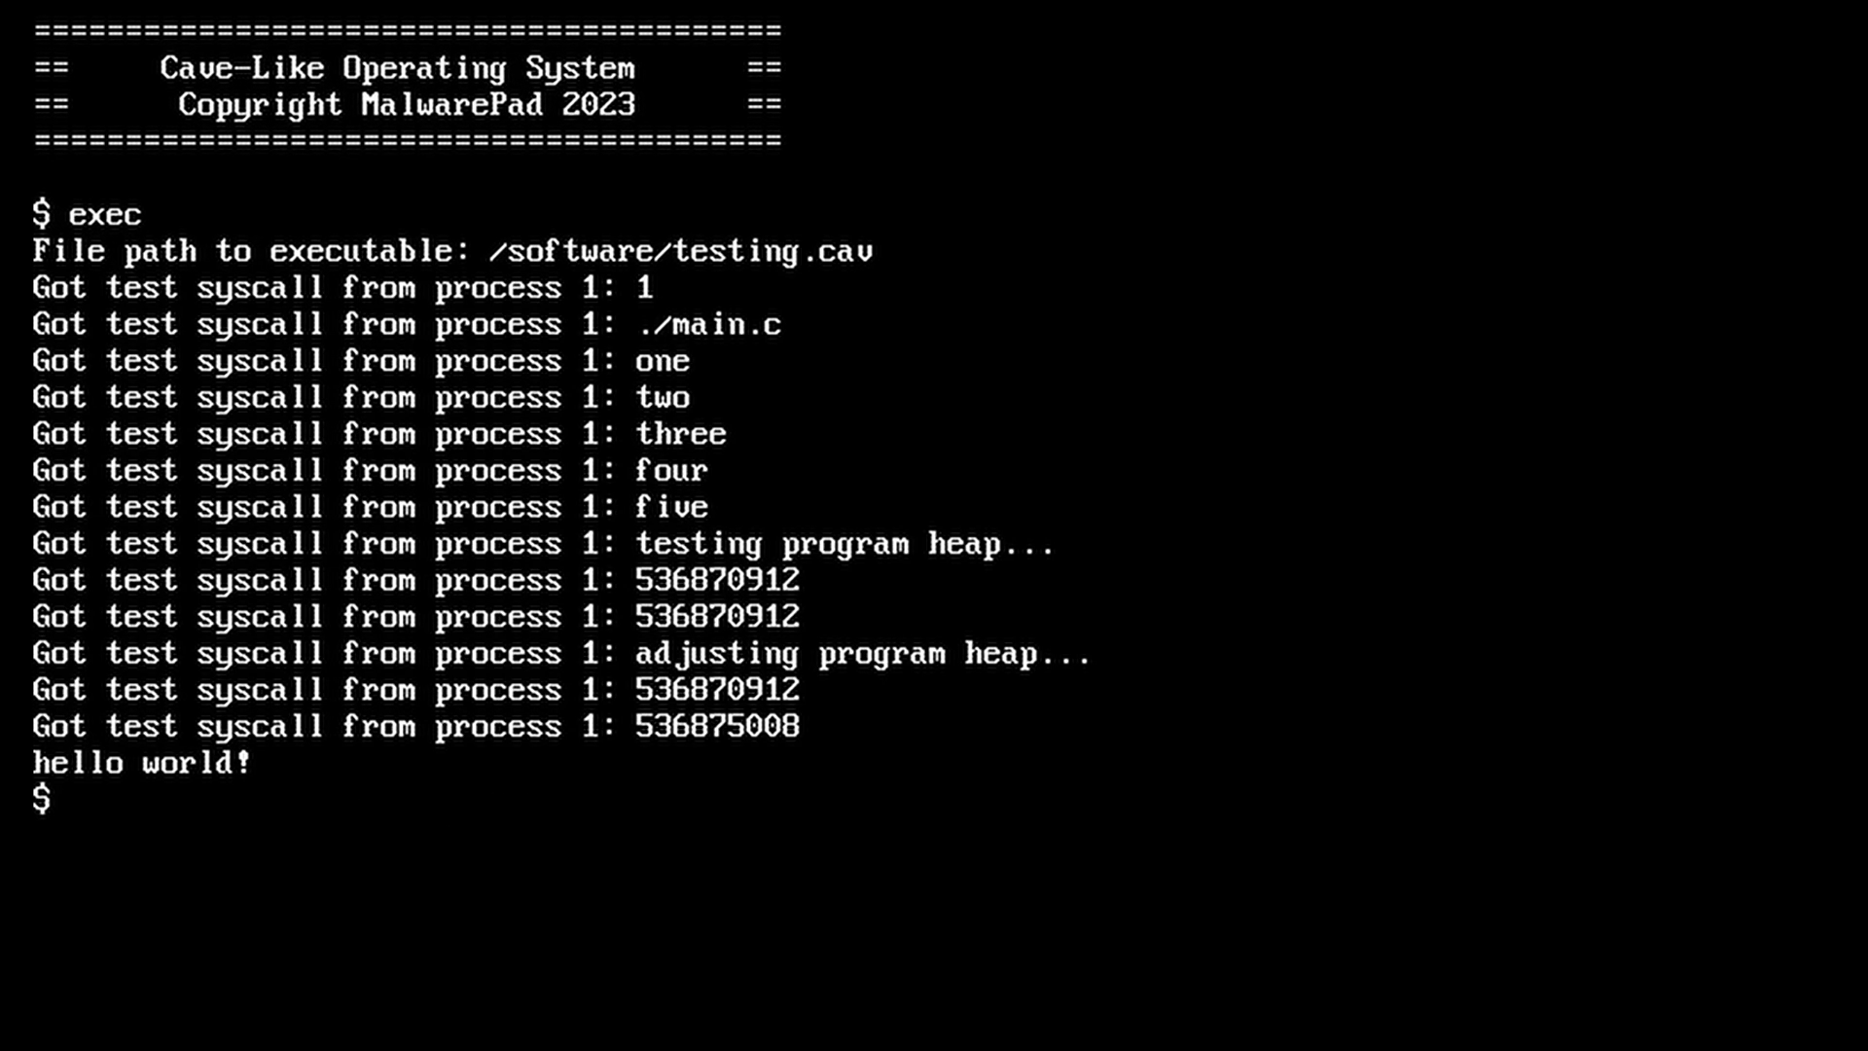
text(HECK YEAH)
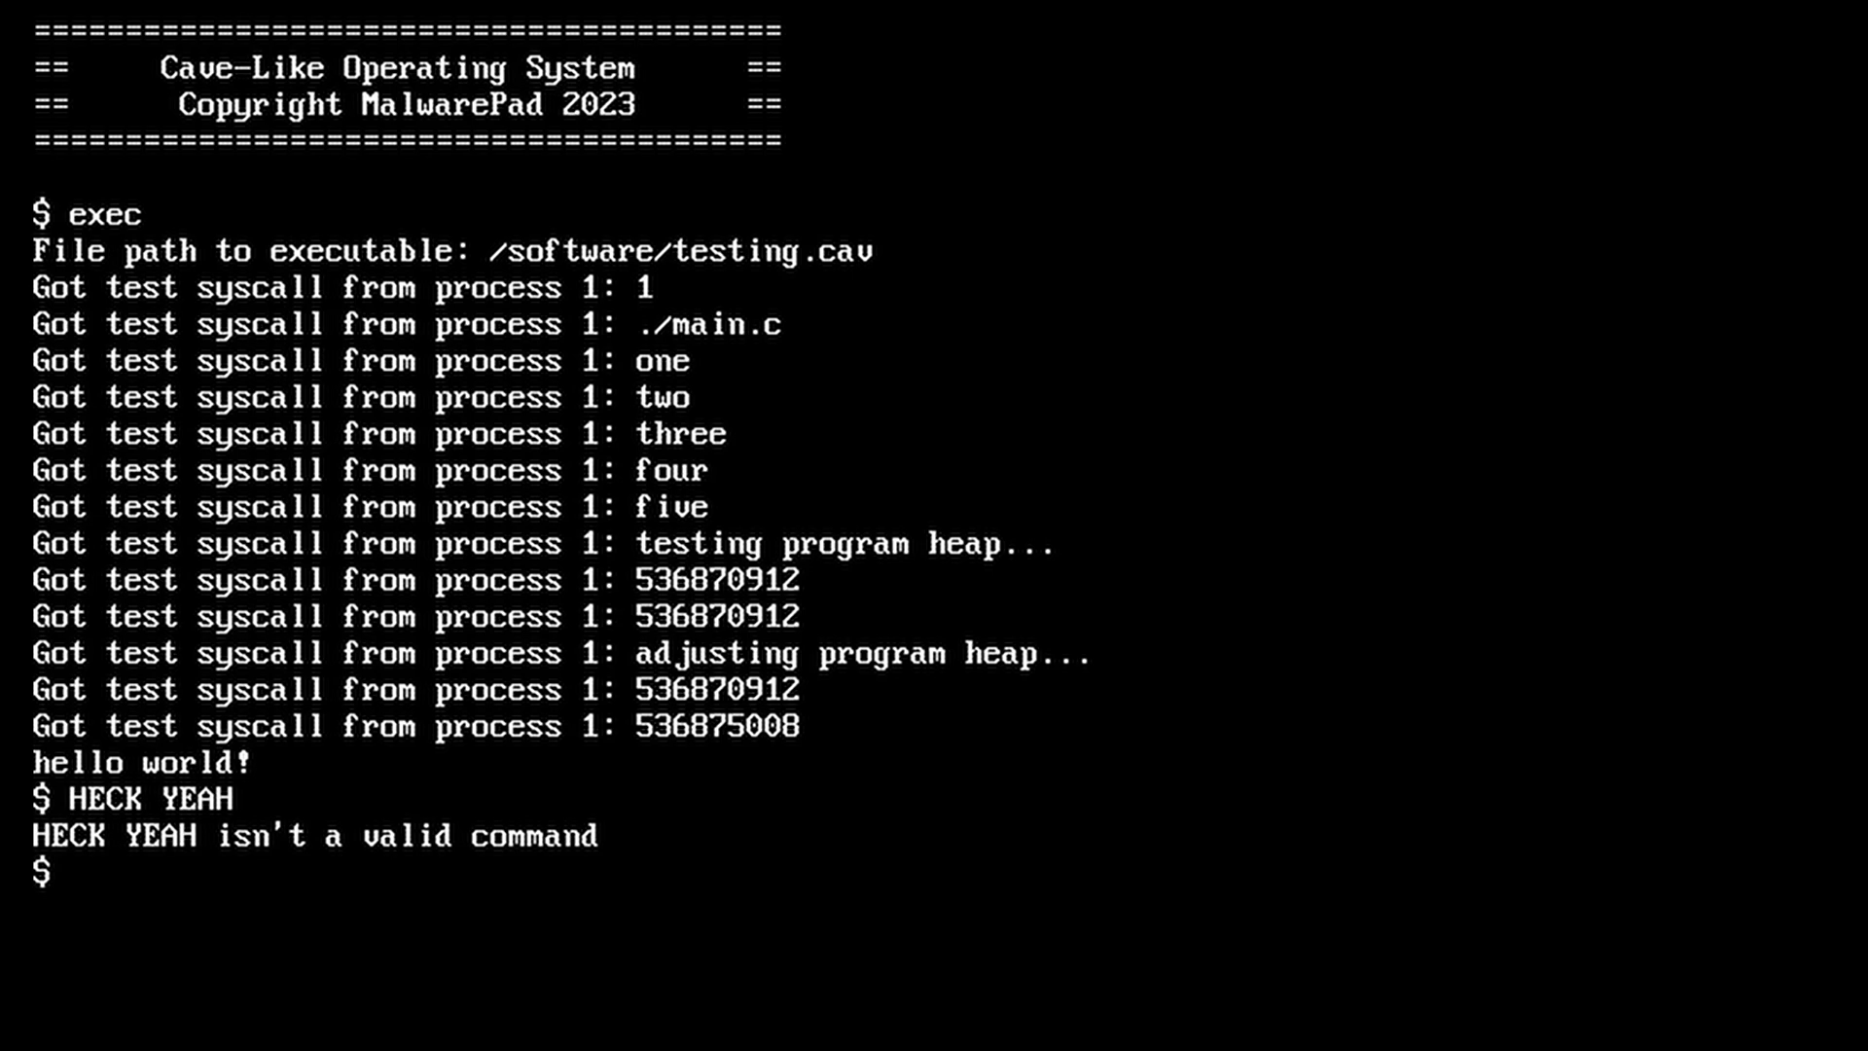